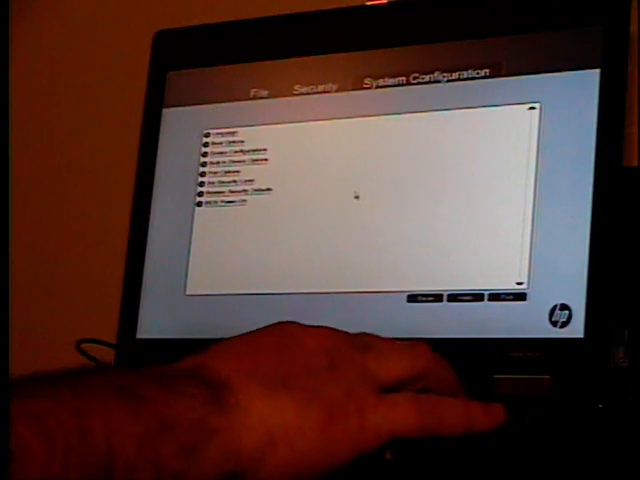
mouse_move(350, 350)
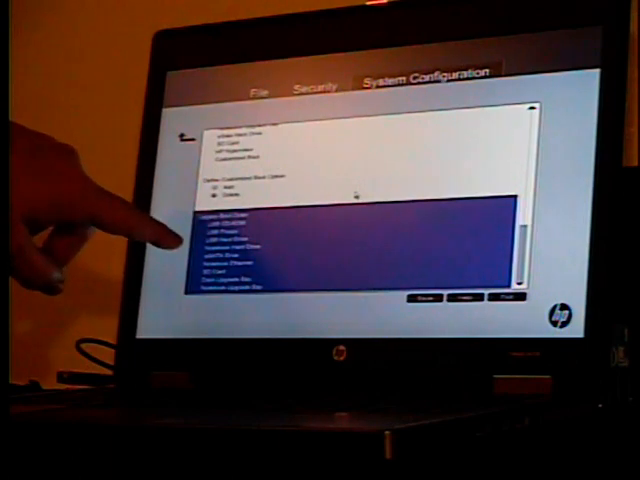
mouse_move(150, 250)
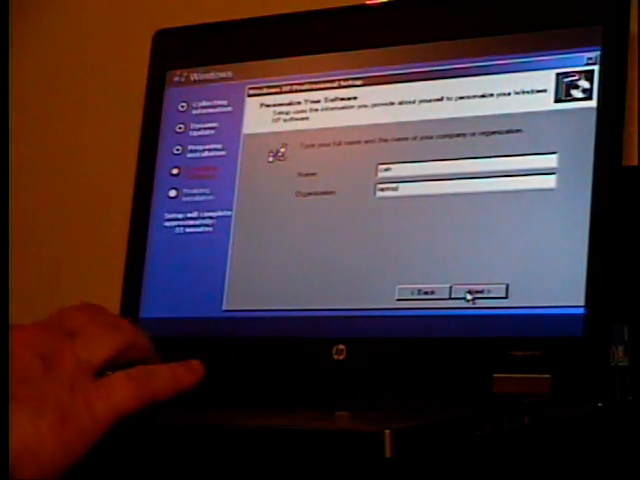
click(476, 290)
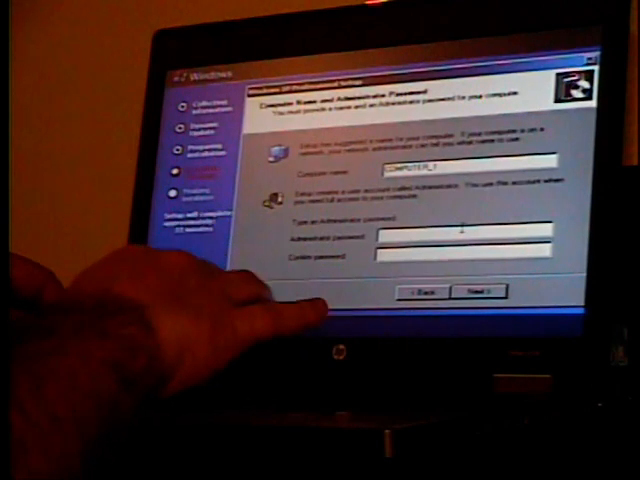
text(password)
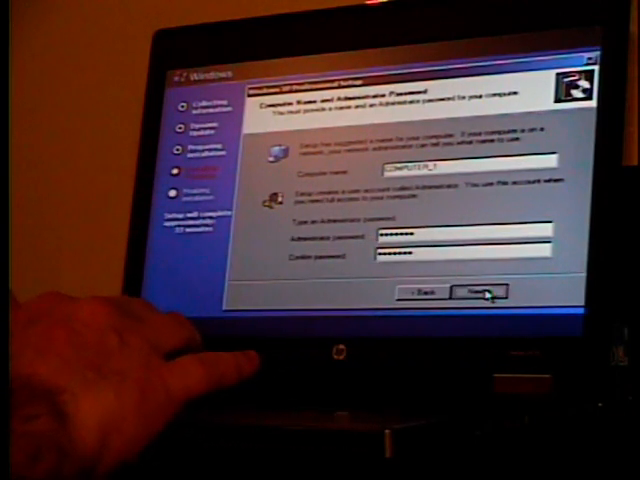
click(480, 292)
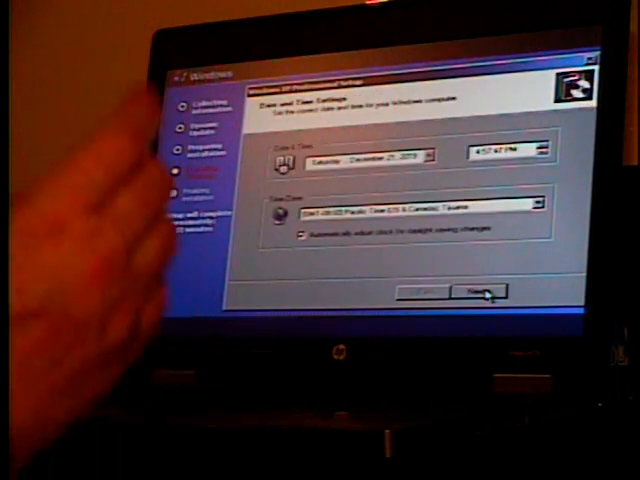
Step: Accept the default date and time settings so Setup proceeds to installing Windows
click(478, 292)
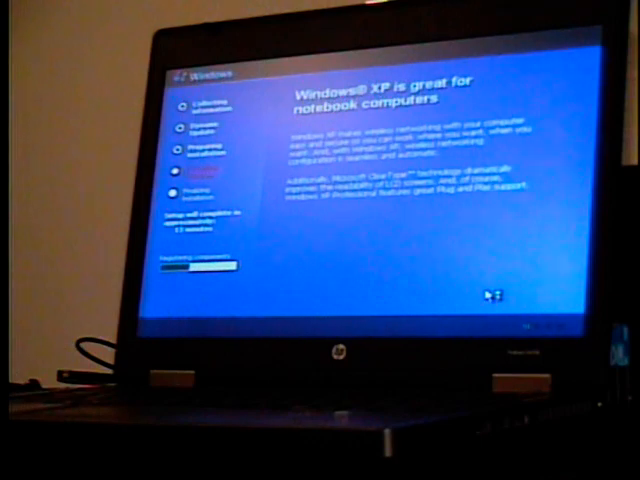
mouse_move(488, 296)
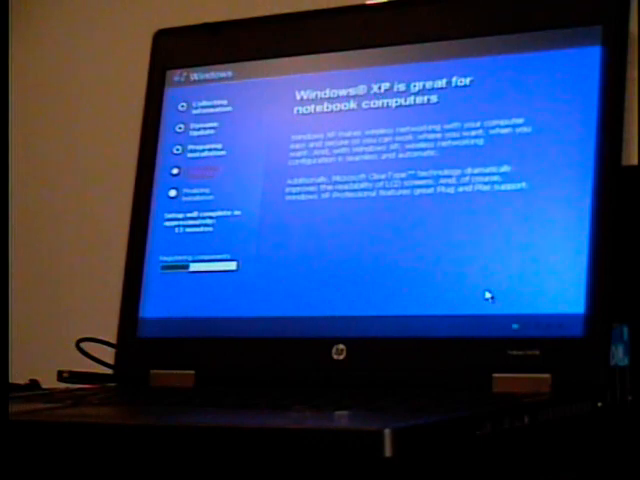